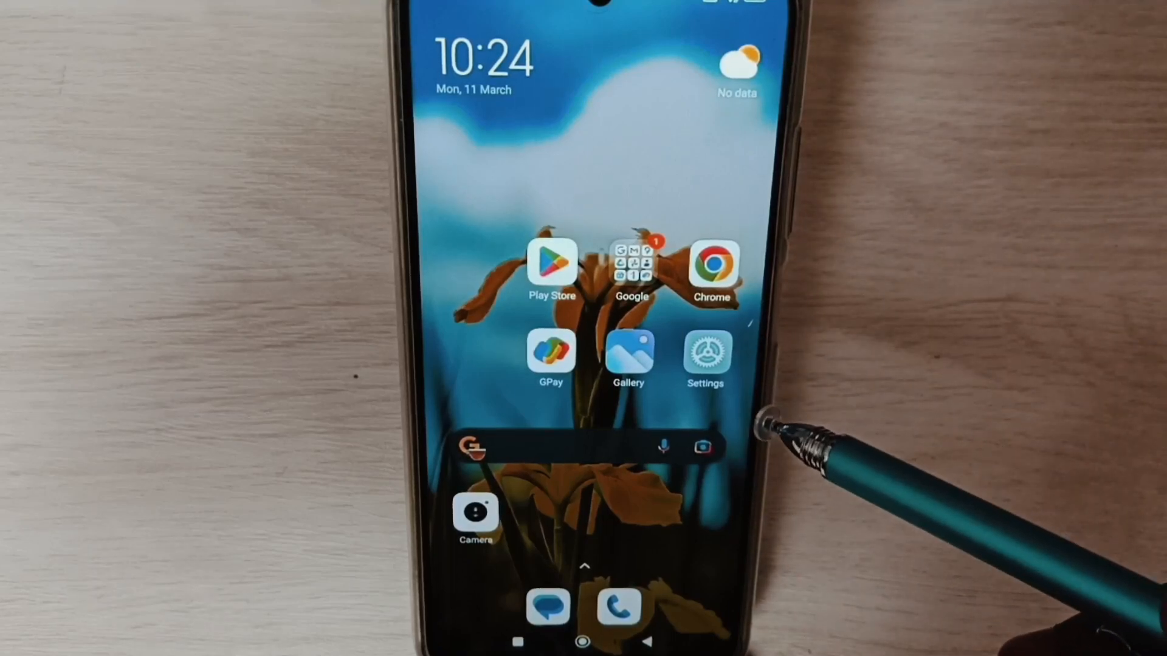
mouse_move(751, 402)
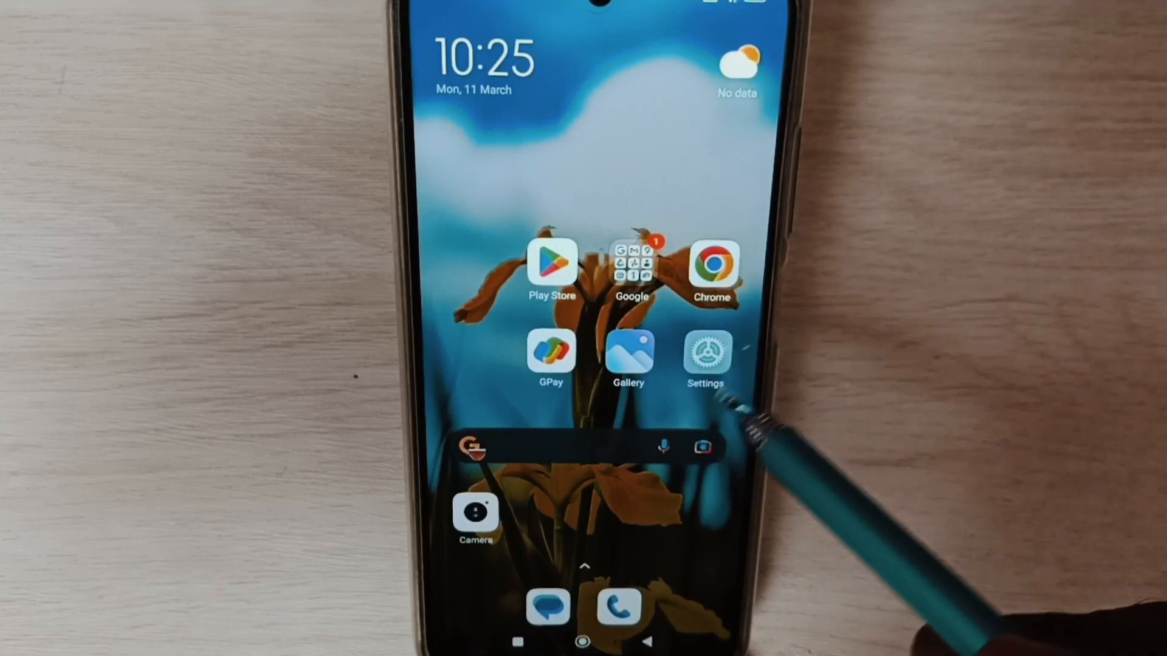
Go from the home screen into Settings and its About phone page
click(705, 350)
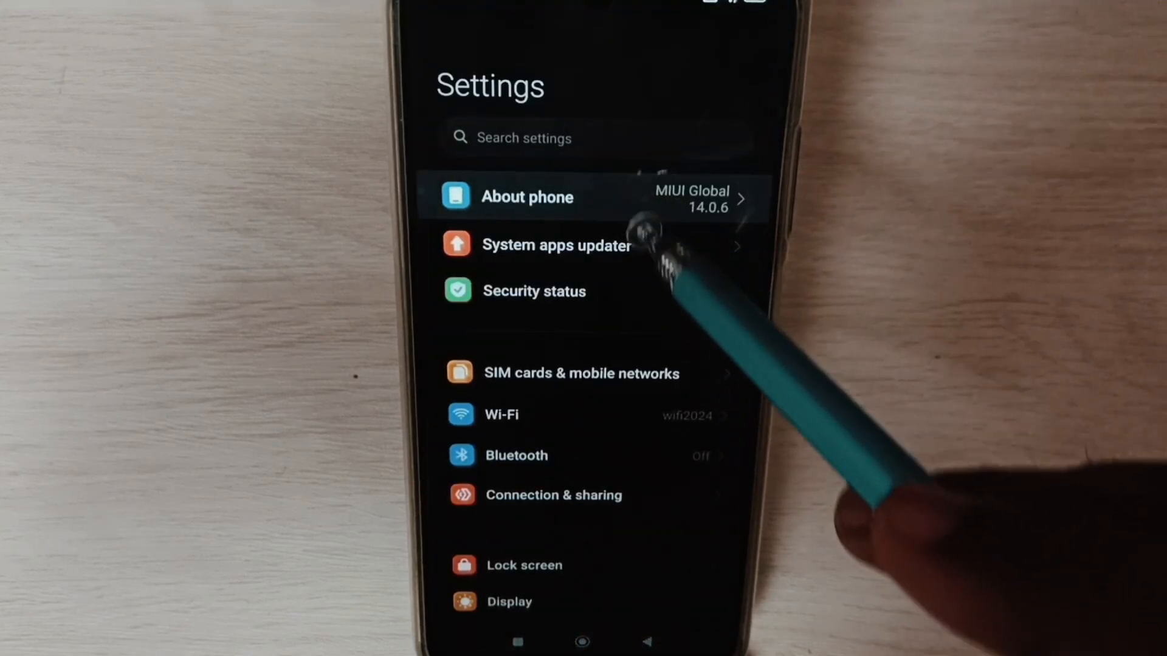
click(527, 197)
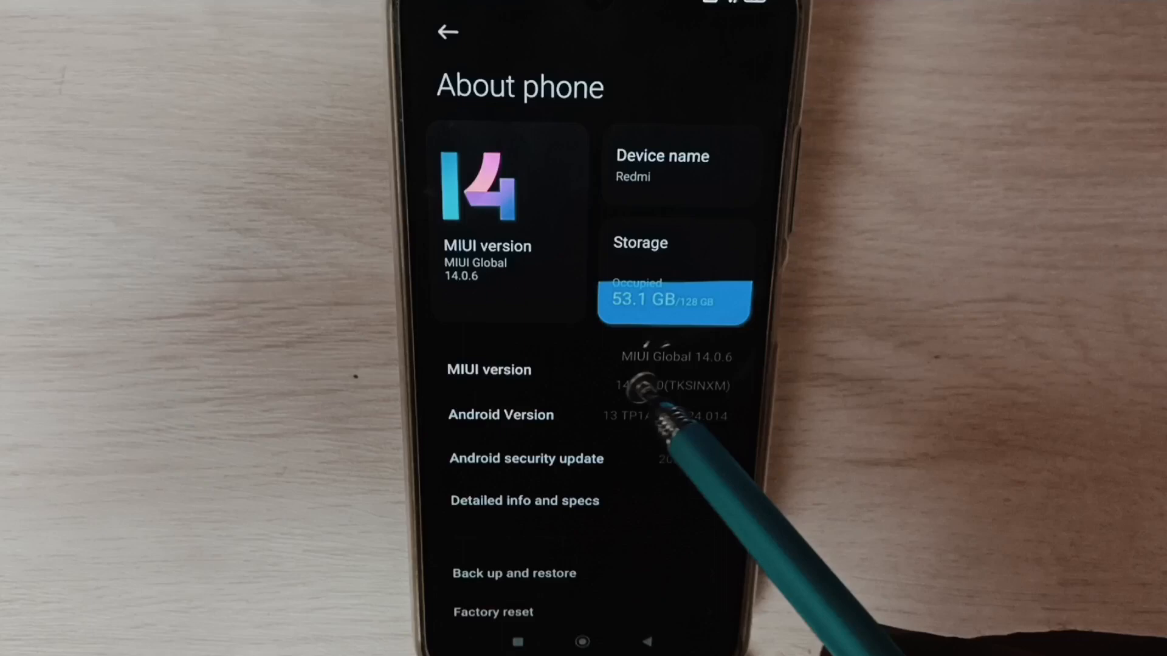
mouse_move(684, 409)
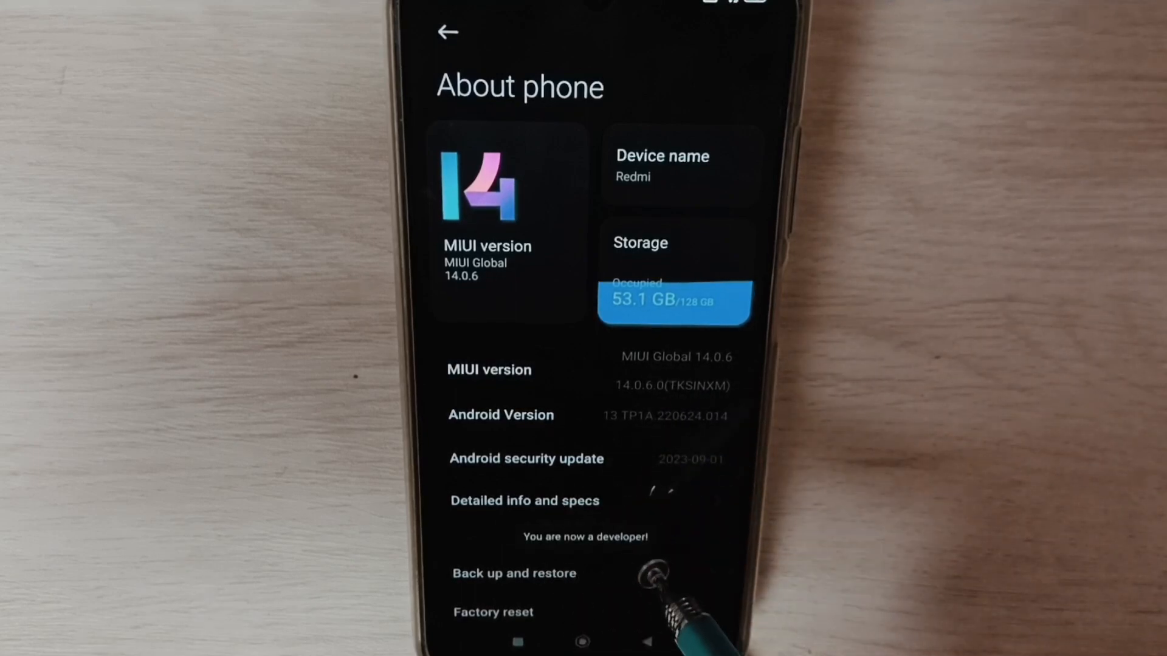
Return to the main Settings list and reach Developer options through Additional settings
click(446, 32)
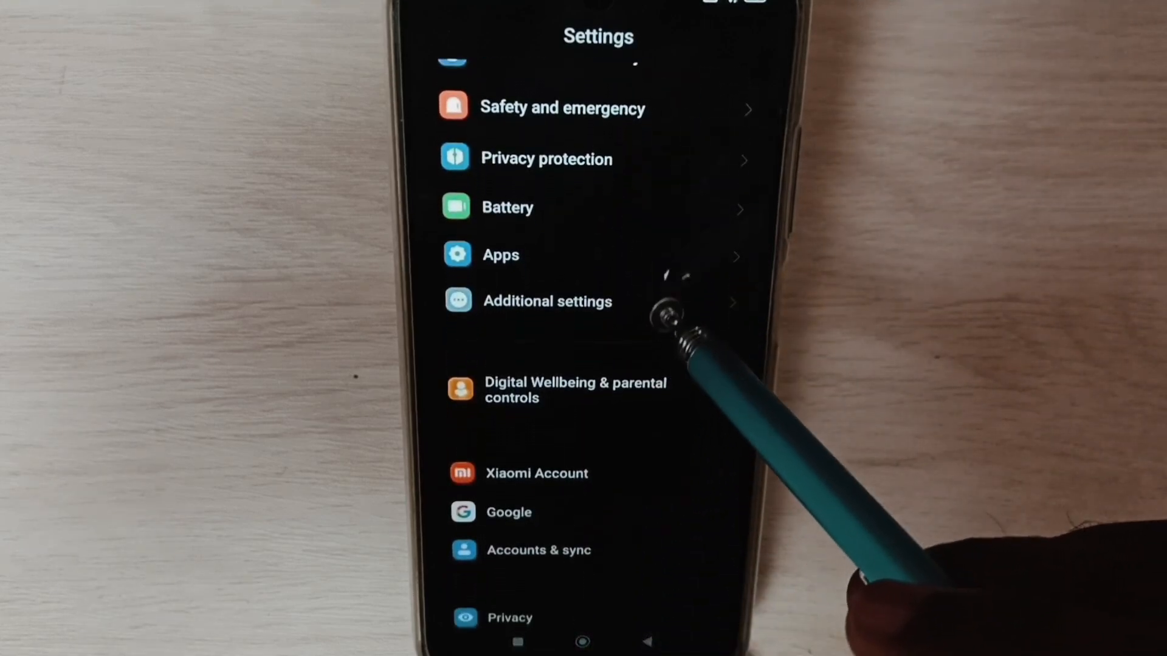
click(545, 300)
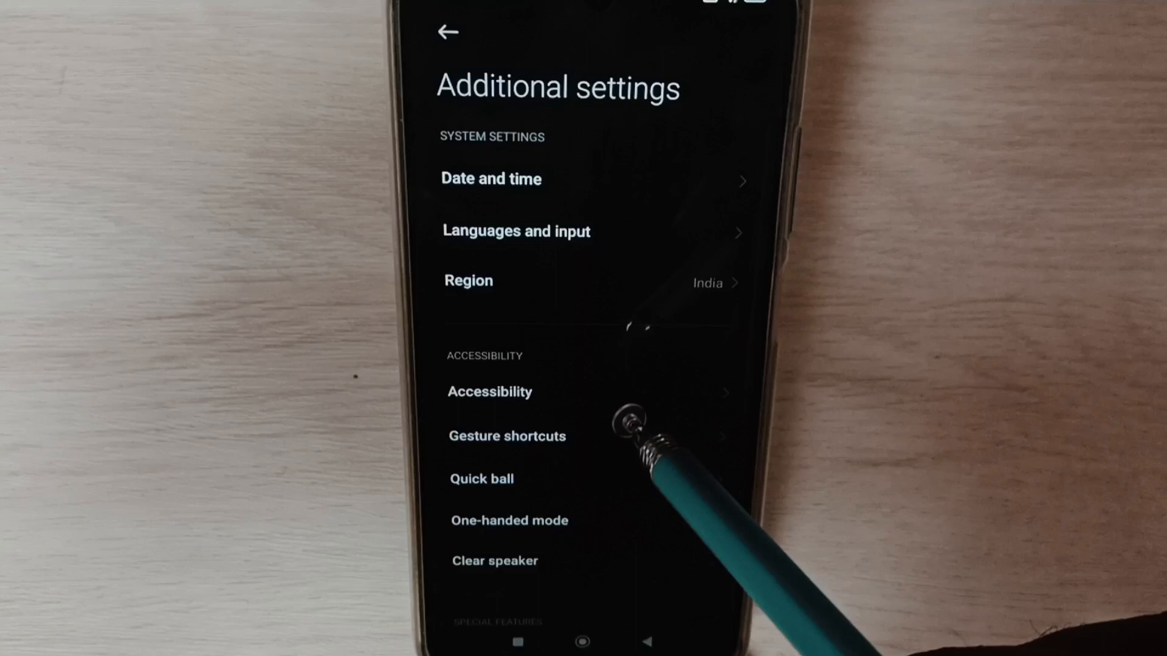
scroll(down, 3)
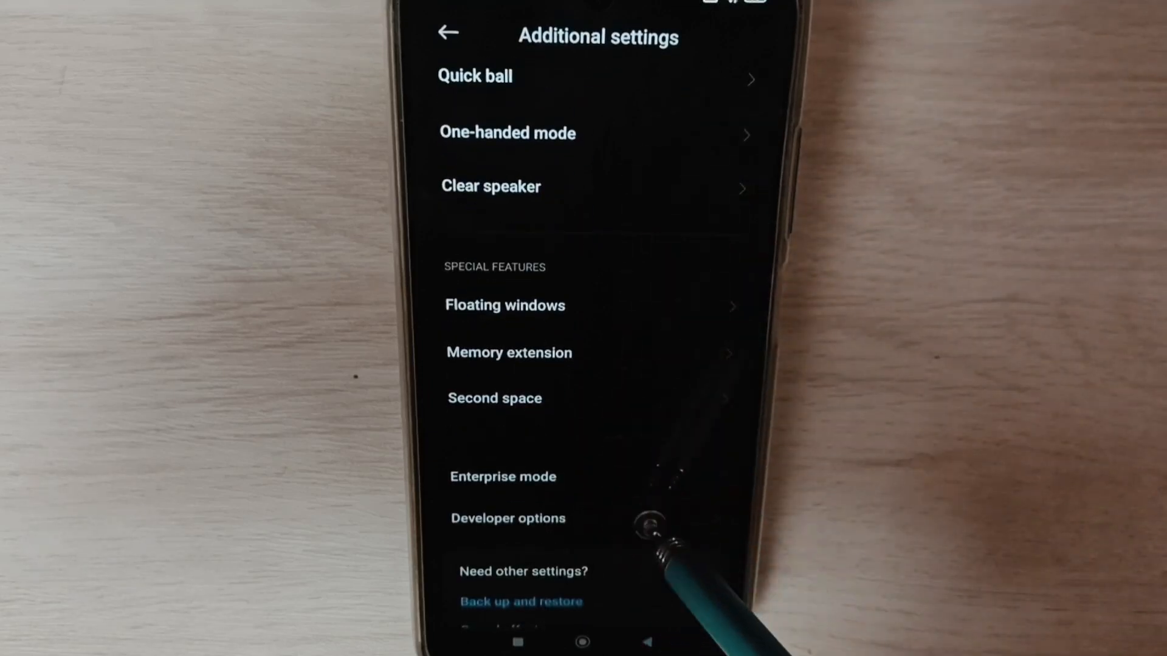
click(507, 519)
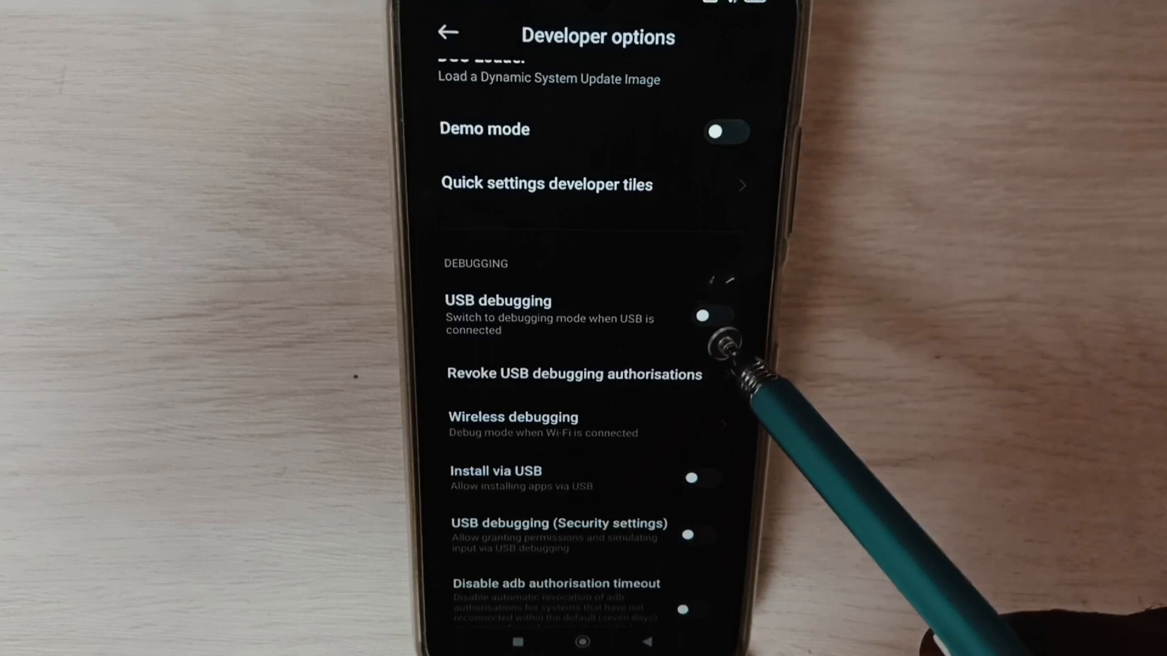
click(703, 316)
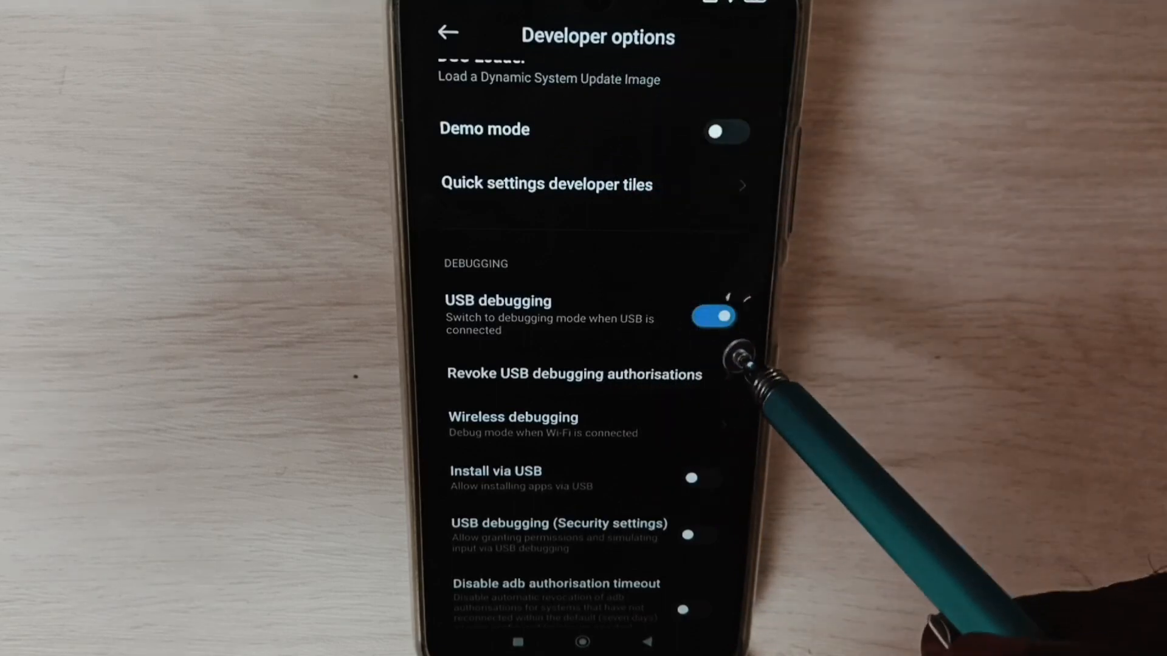
click(712, 316)
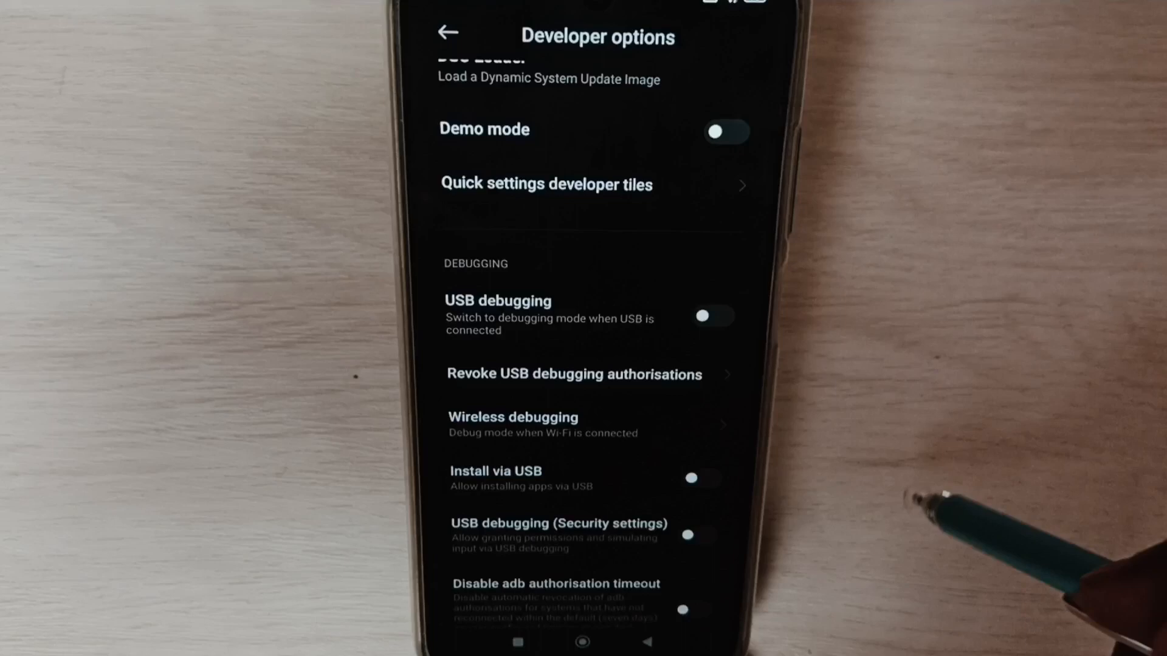
mouse_move(603, 186)
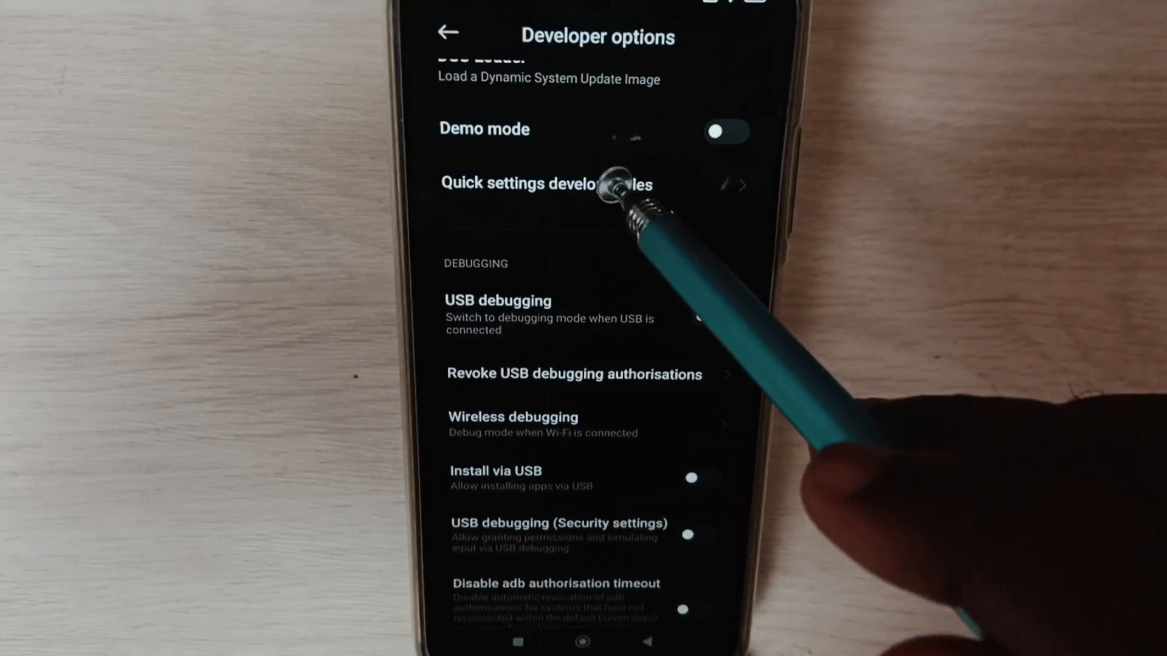
scroll(up, 3)
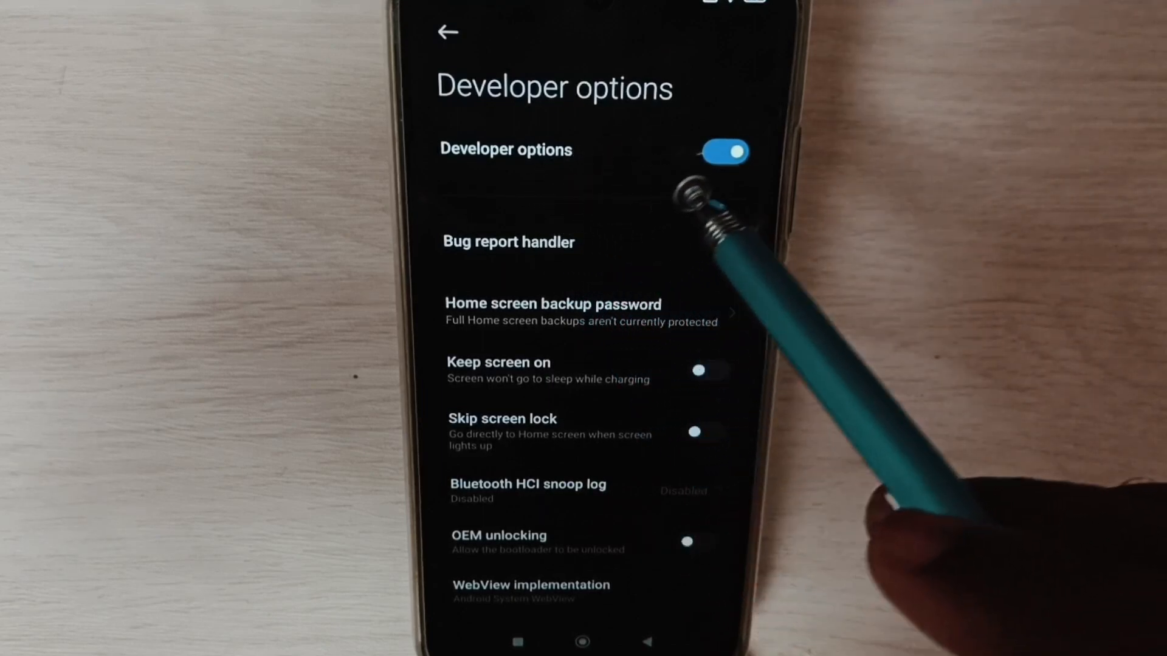
Switch the Developer options toggle off at the top of the page
click(722, 152)
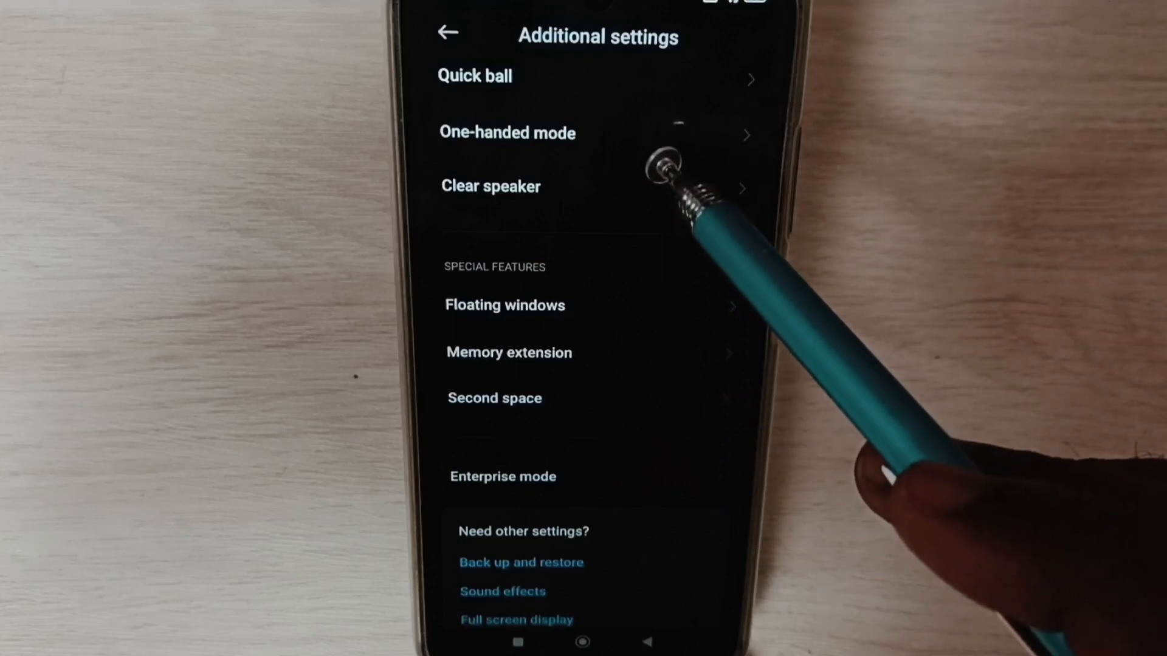
mouse_move(589, 424)
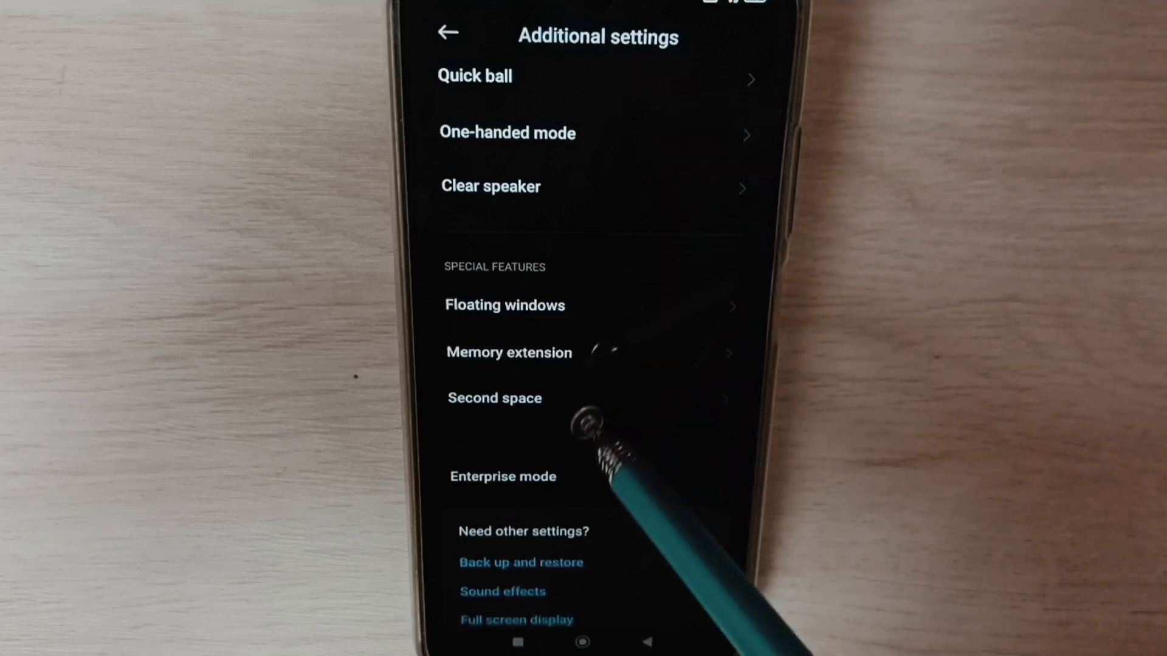